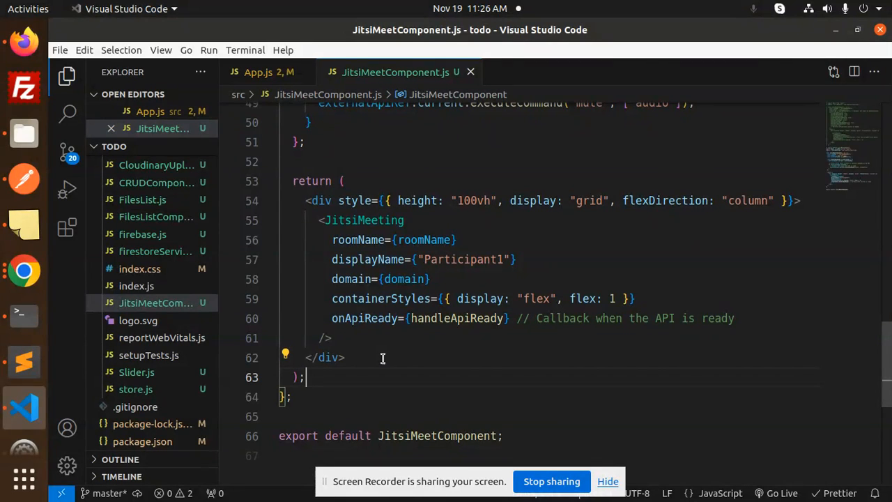
pyautogui.moveTo(362, 339)
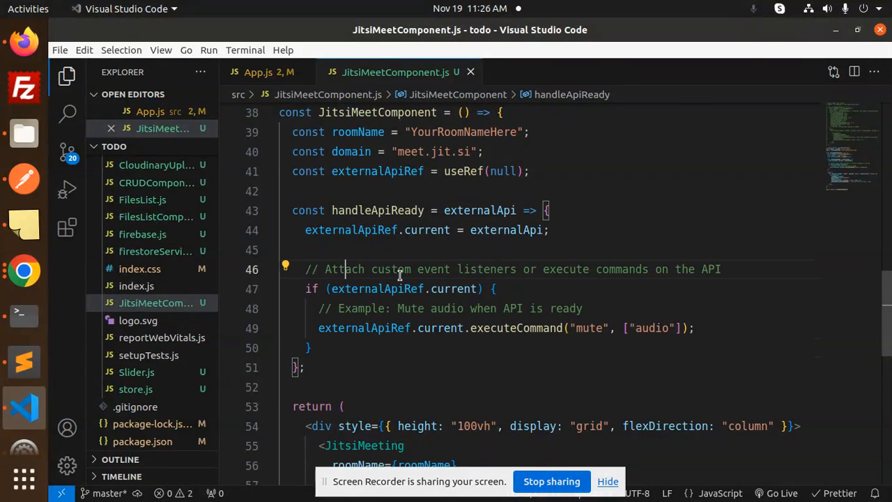
pyautogui.moveTo(641, 269)
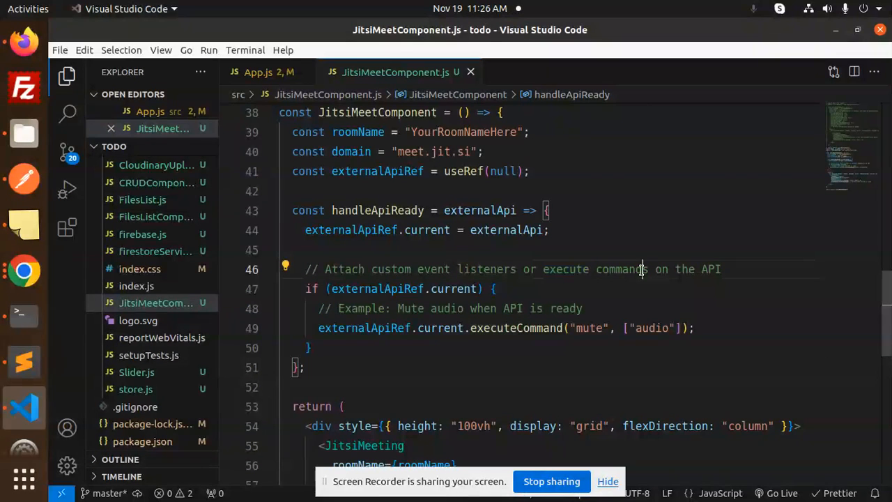
# Mark the executeCommand mute-audio call, check the running React app, and launch Chrome for a second participant.
pyautogui.doubleClick(366, 328)
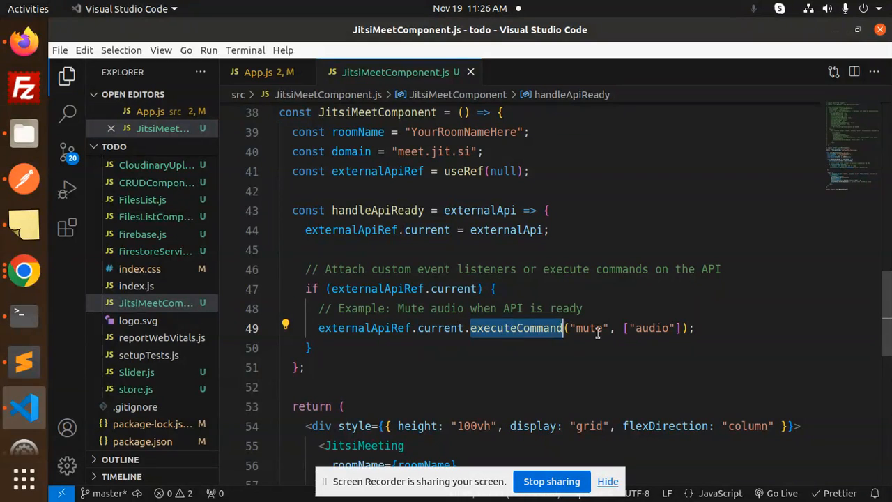
pyautogui.moveTo(661, 329)
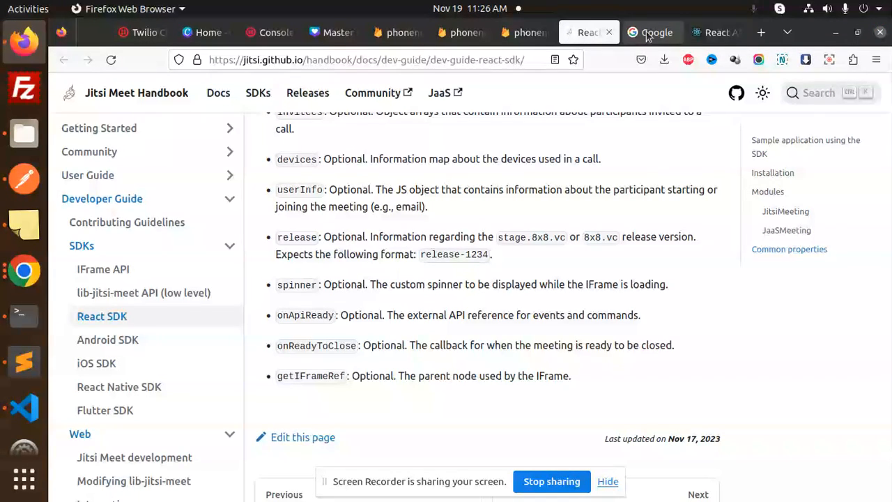
pyautogui.click(717, 32)
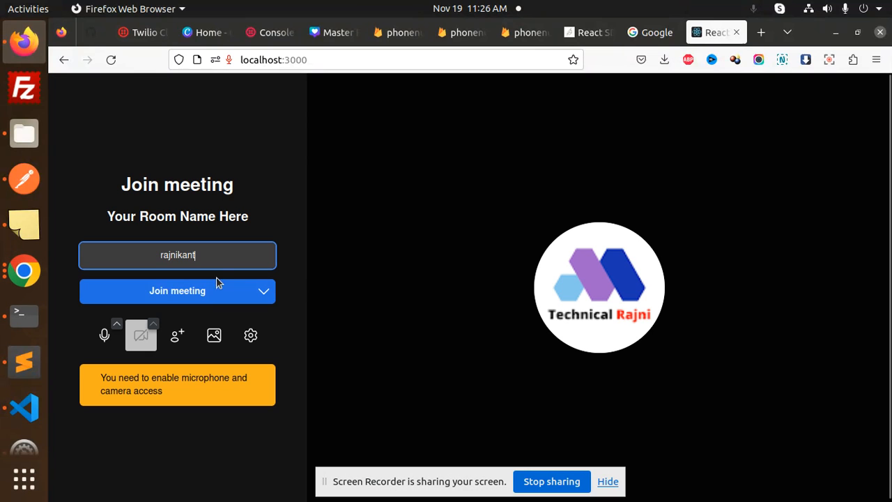
pyautogui.click(177, 292)
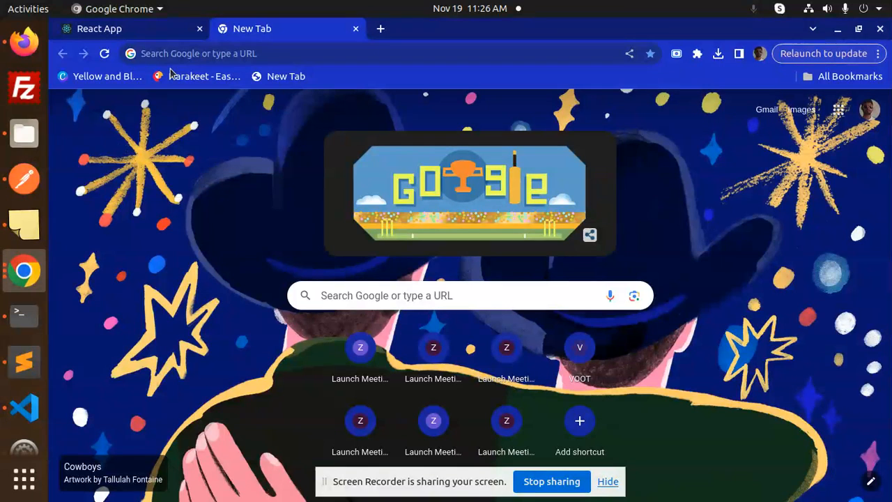
# Bring up the localhost:3000 join page in Chrome with John as the second participant's name.
pyautogui.click(99, 27)
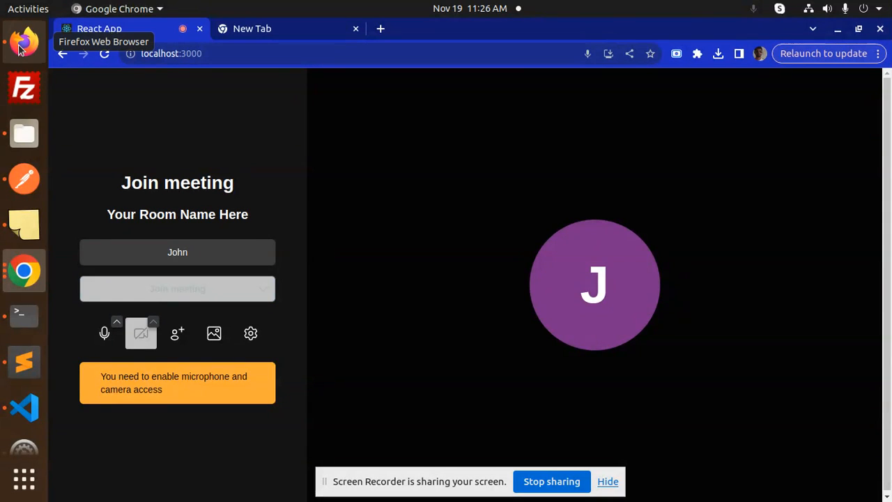
pyautogui.click(177, 288)
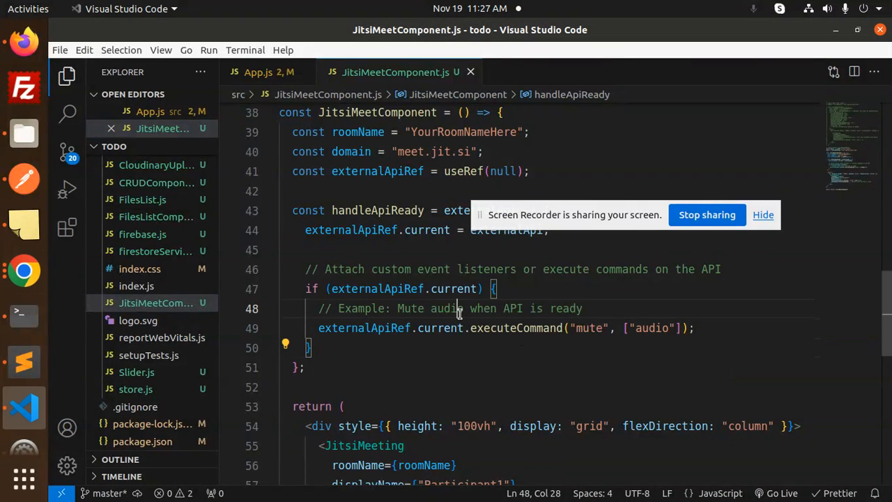
# Review the JitsiMeeting JSX in JitsiMeetComponent.js where onApiReady is wired to the handler.
pyautogui.click(418, 309)
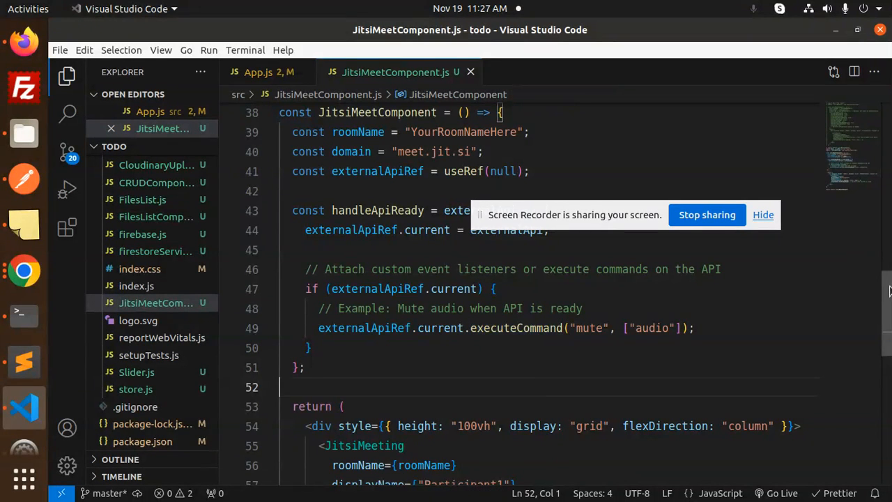
pyautogui.scroll(-3)
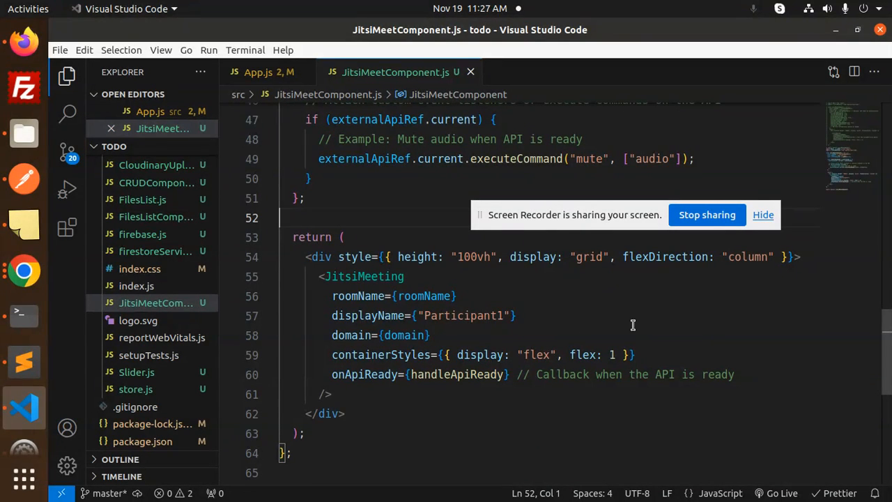
pyautogui.doubleClick(457, 374)
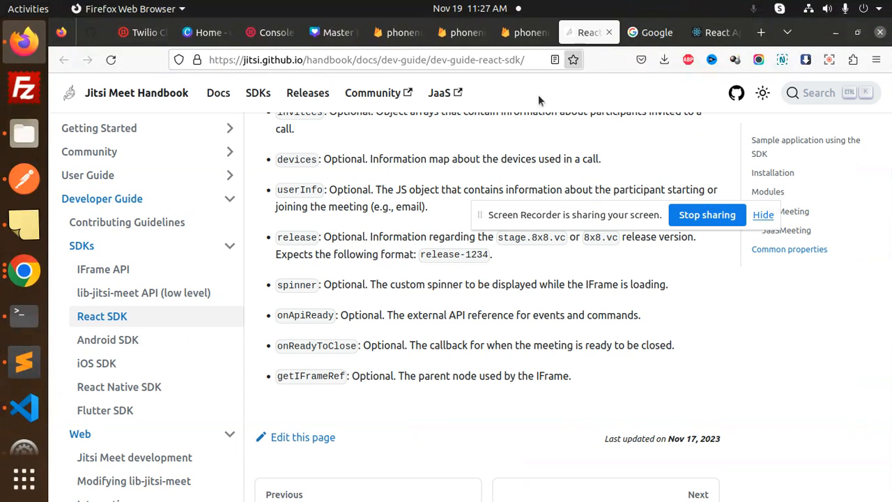
# Highlight onApiReady in the React SDK common properties list as the external API reference.
pyautogui.doubleClick(315, 345)
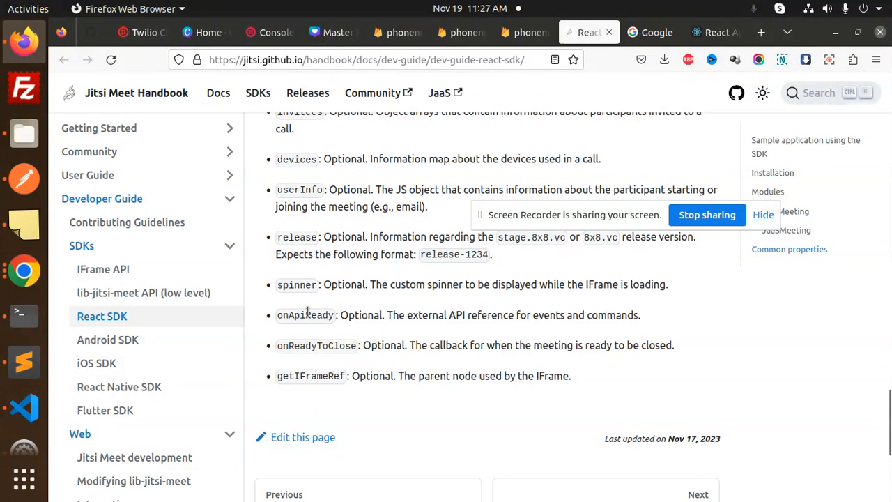
pyautogui.doubleClick(305, 315)
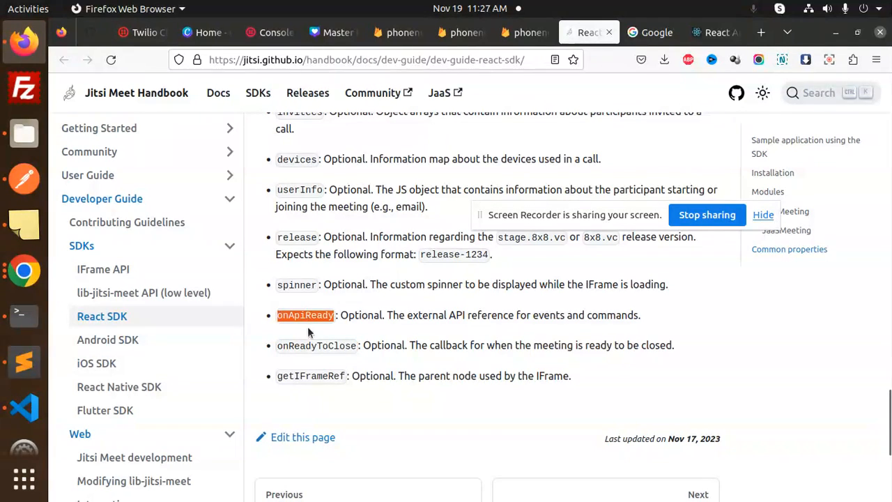
pyautogui.moveTo(308, 340)
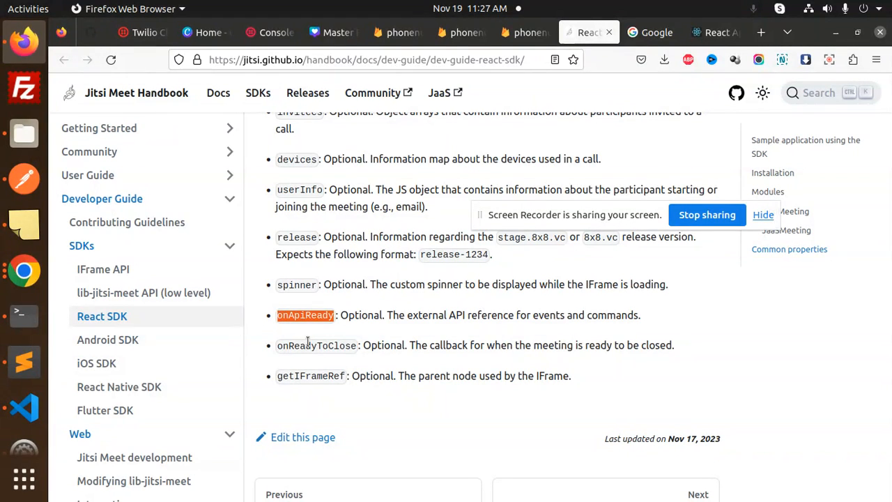
pyautogui.moveTo(312, 329)
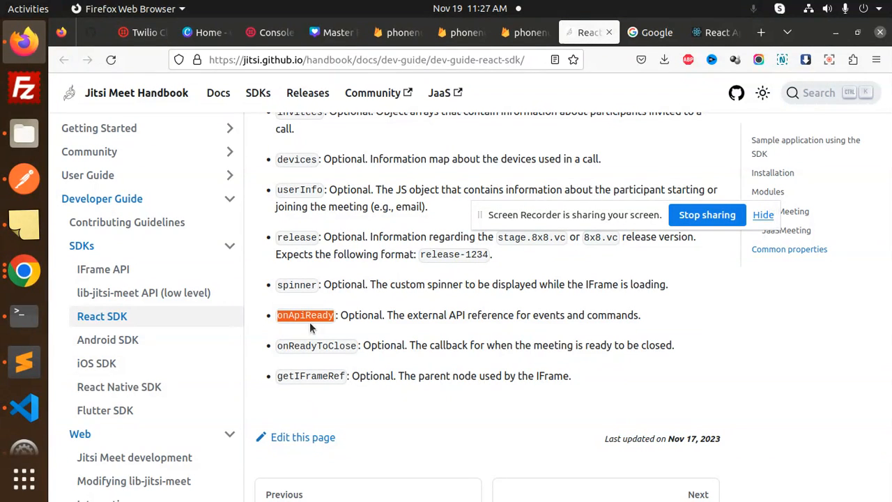
pyautogui.moveTo(435, 279)
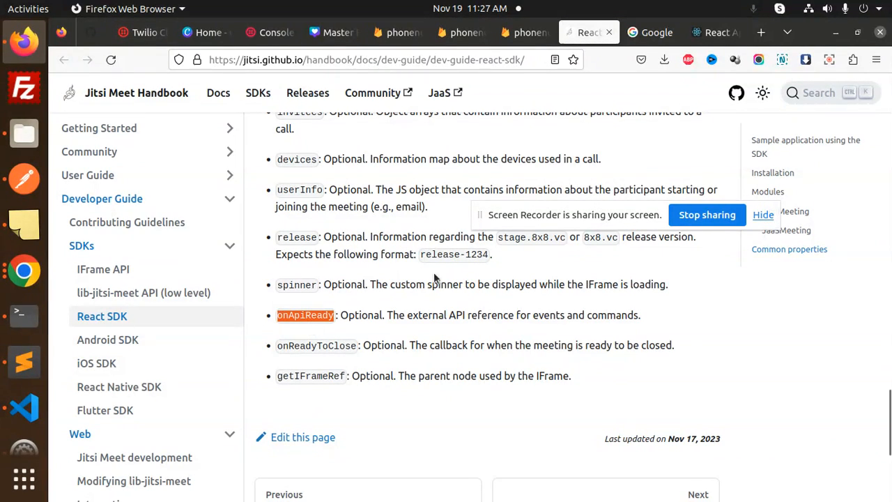